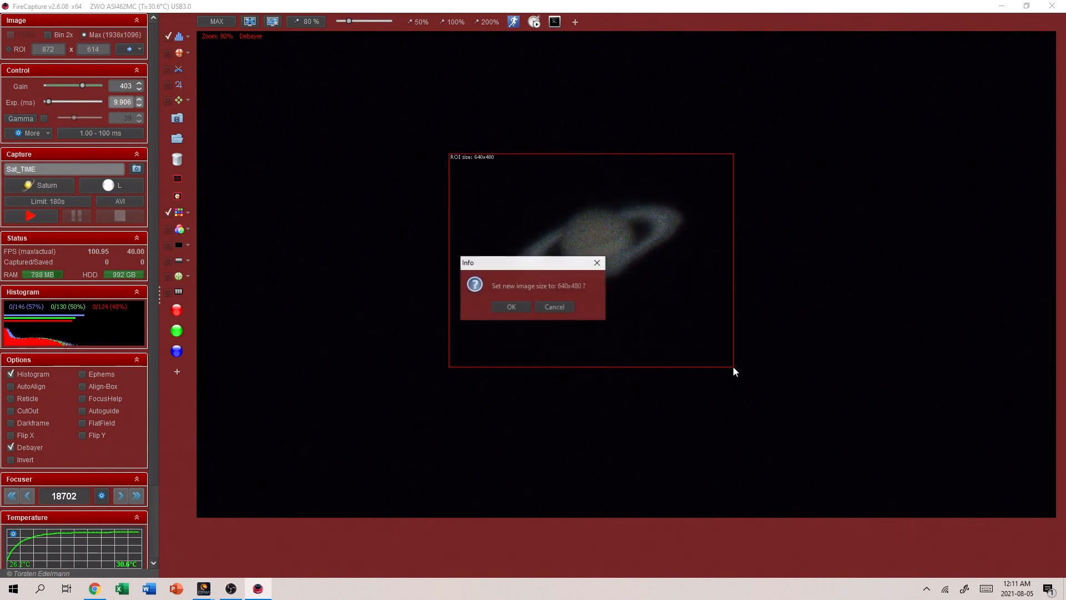
# Accept the 640x480 ROI, untick Debayer, tick AutoAlign and start recording Saturn
pyautogui.click(510, 306)
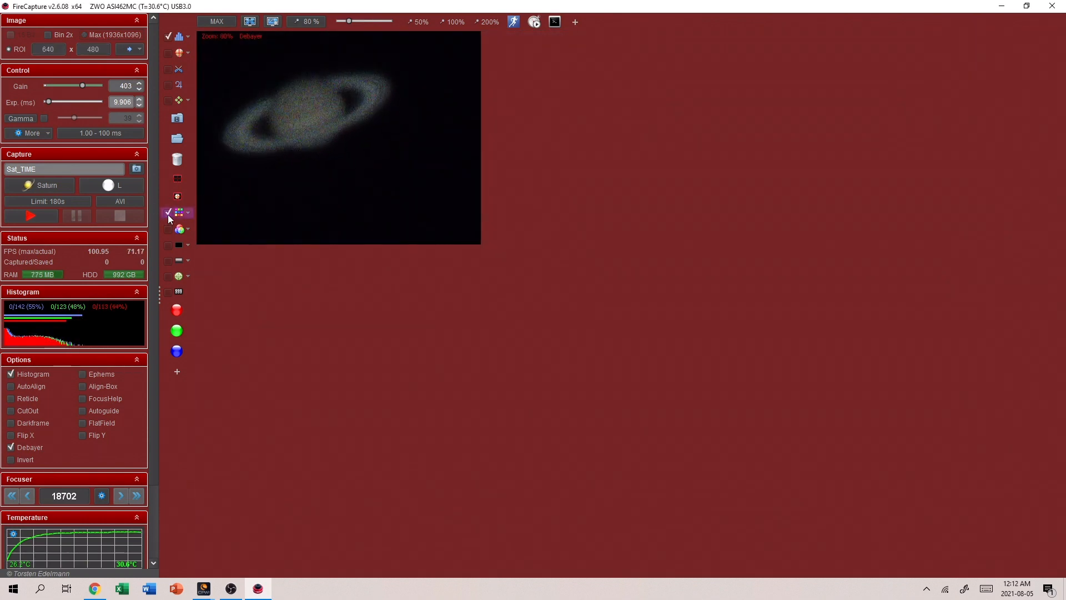
pyautogui.click(10, 446)
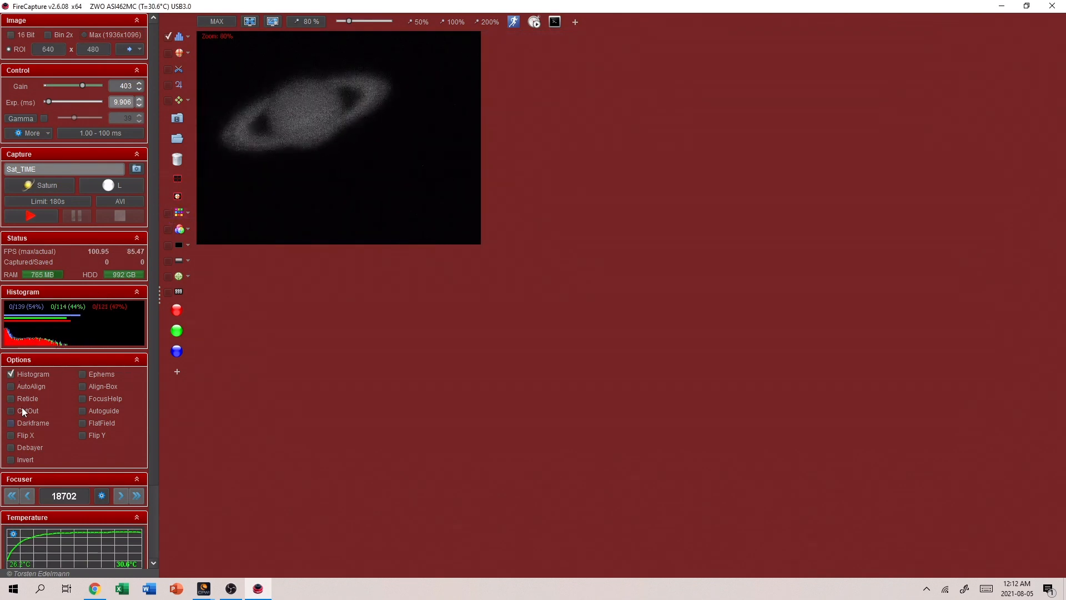
pyautogui.click(11, 386)
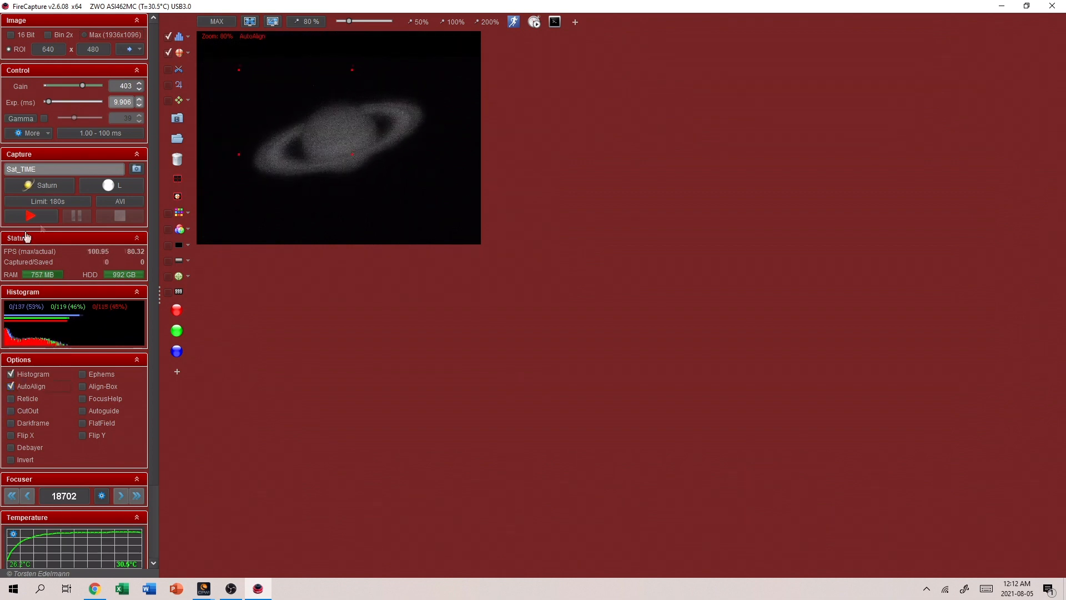
pyautogui.click(32, 215)
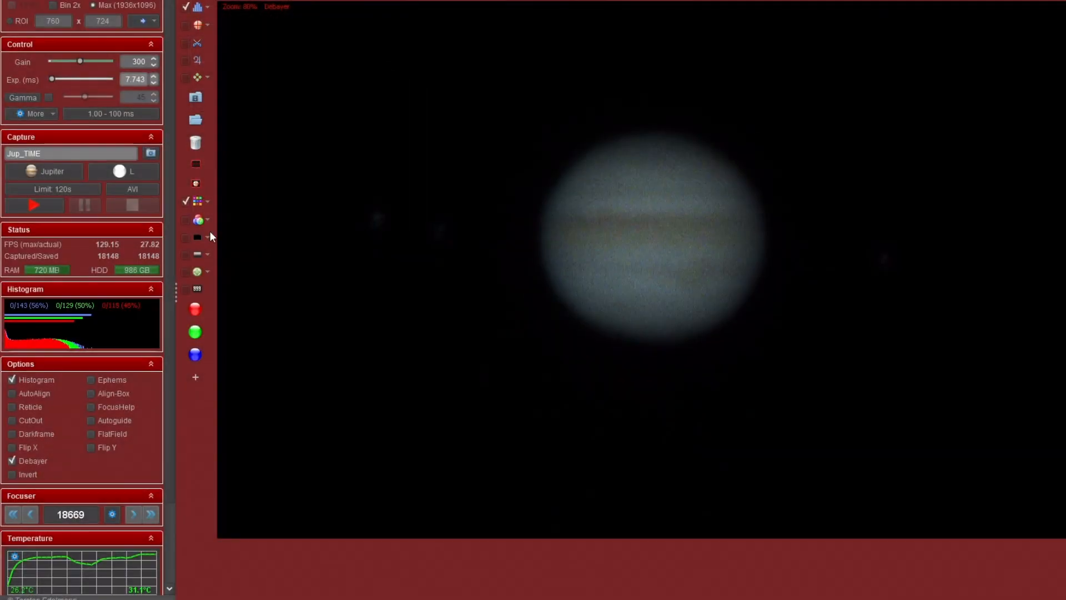
pyautogui.moveTo(80, 61); pyautogui.dragTo(98, 61)
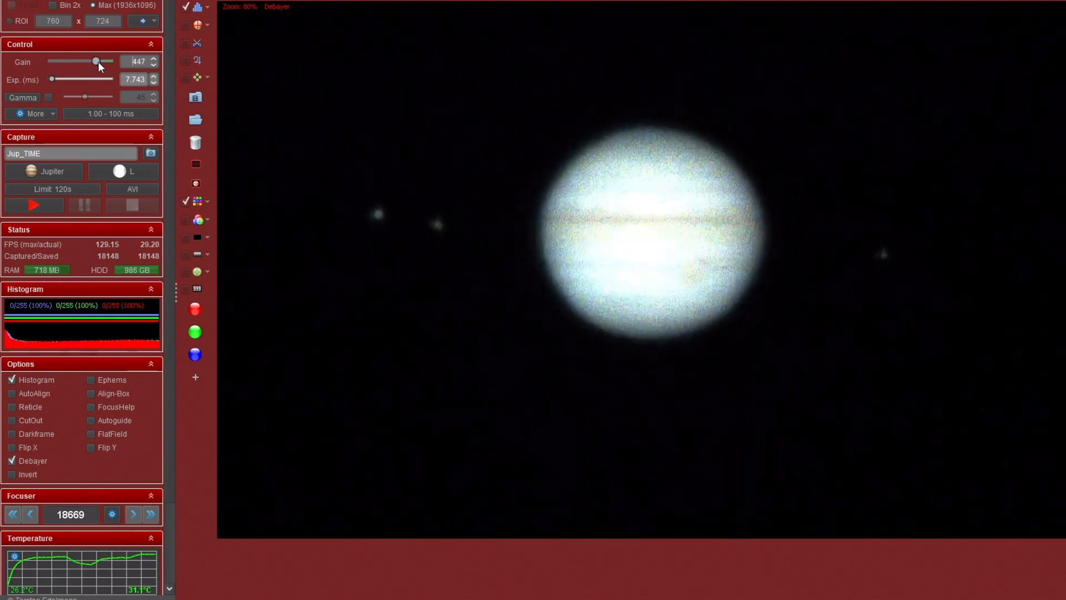
pyautogui.moveTo(96, 61); pyautogui.dragTo(103, 61)
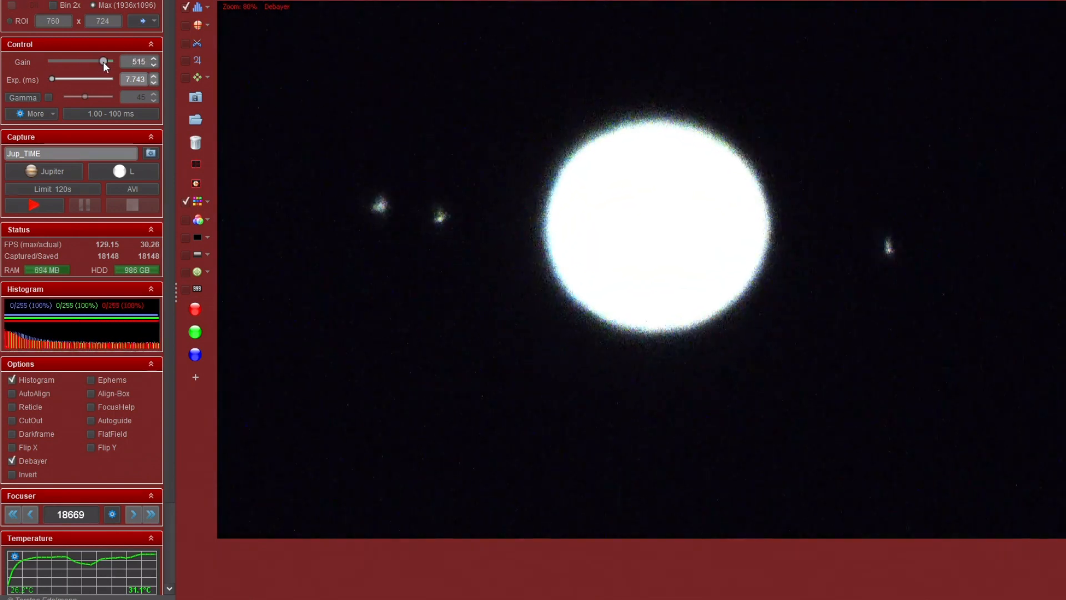
pyautogui.moveTo(103, 61); pyautogui.dragTo(90, 61)
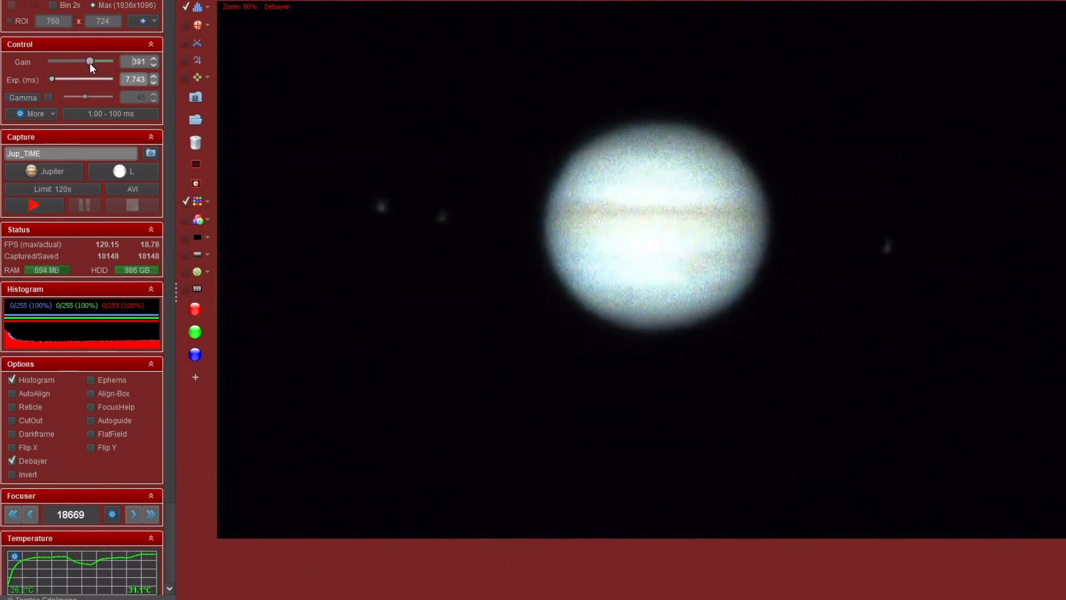
pyautogui.moveTo(89, 61); pyautogui.dragTo(81, 61)
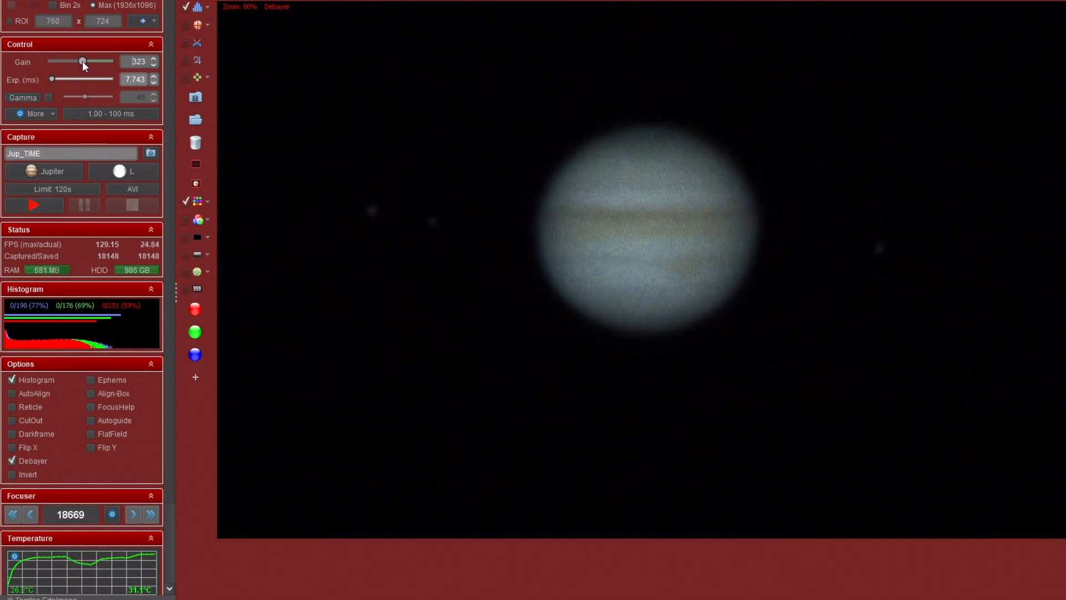
pyautogui.moveTo(83, 61); pyautogui.dragTo(80, 61)
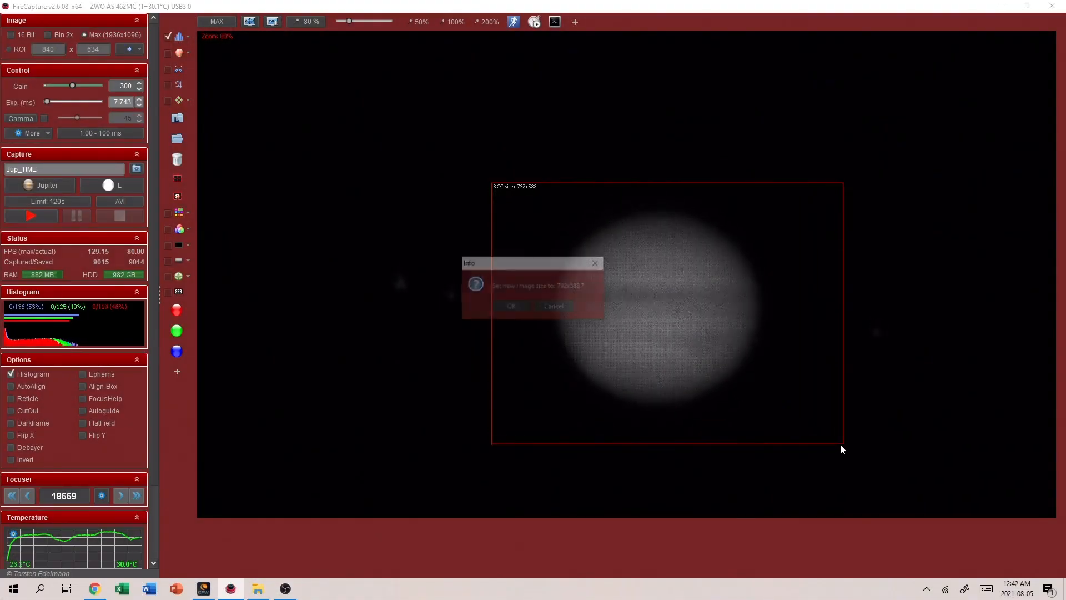
# Accept the 792x588 ROI, tick AutoAlign and start the 120 s Jupiter capture
pyautogui.click(511, 306)
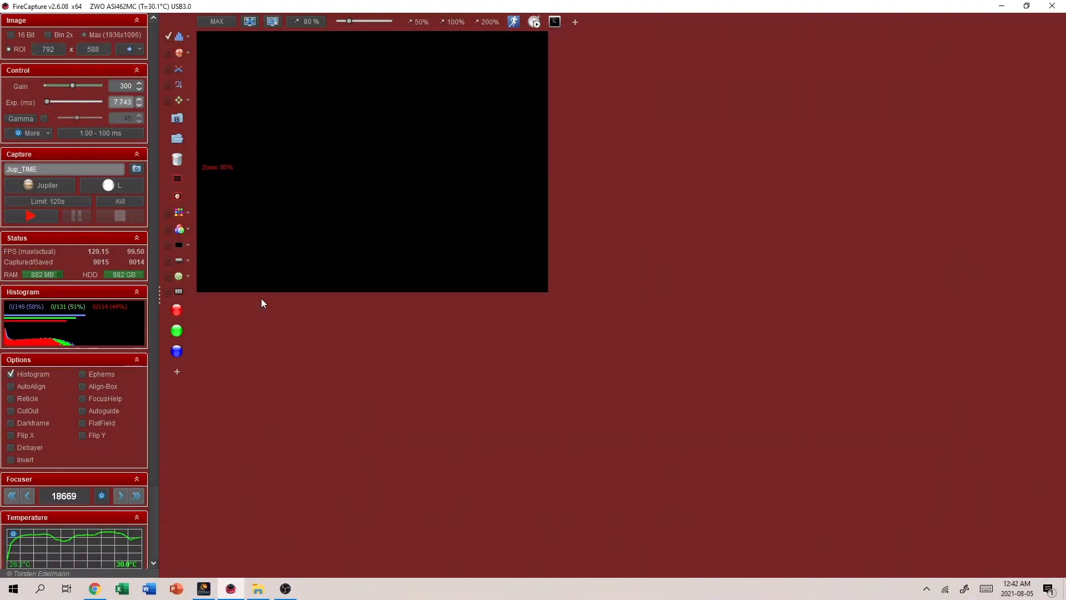
pyautogui.click(11, 386)
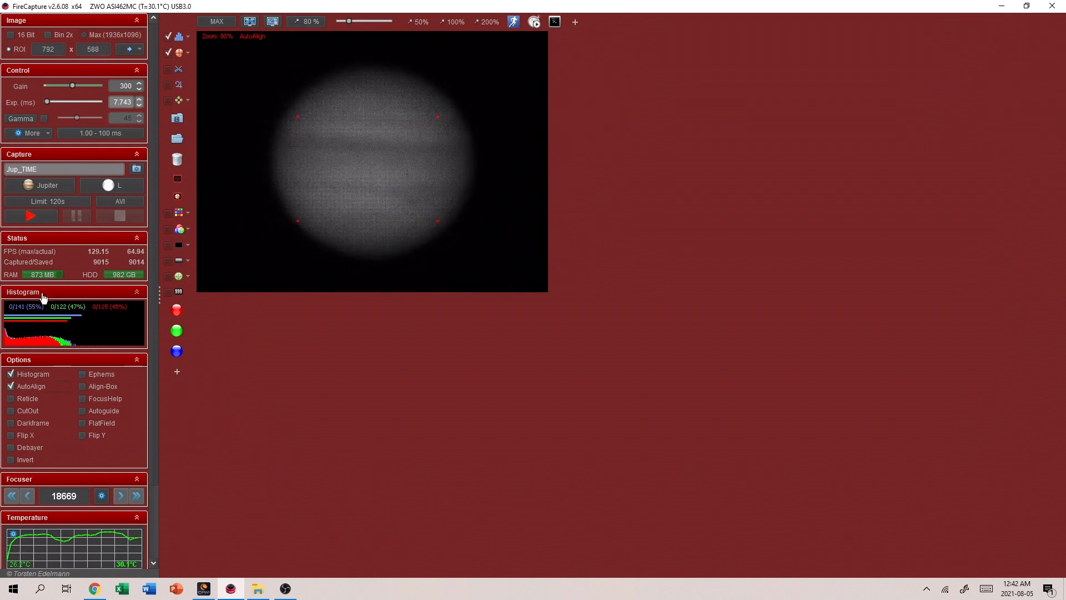
pyautogui.click(31, 215)
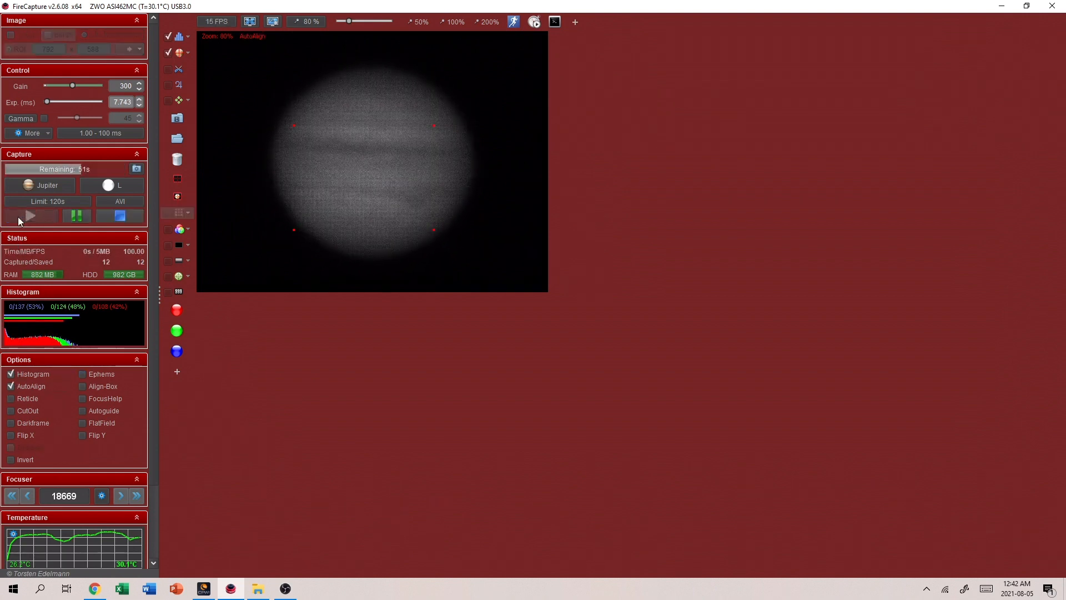
pyautogui.click(31, 215)
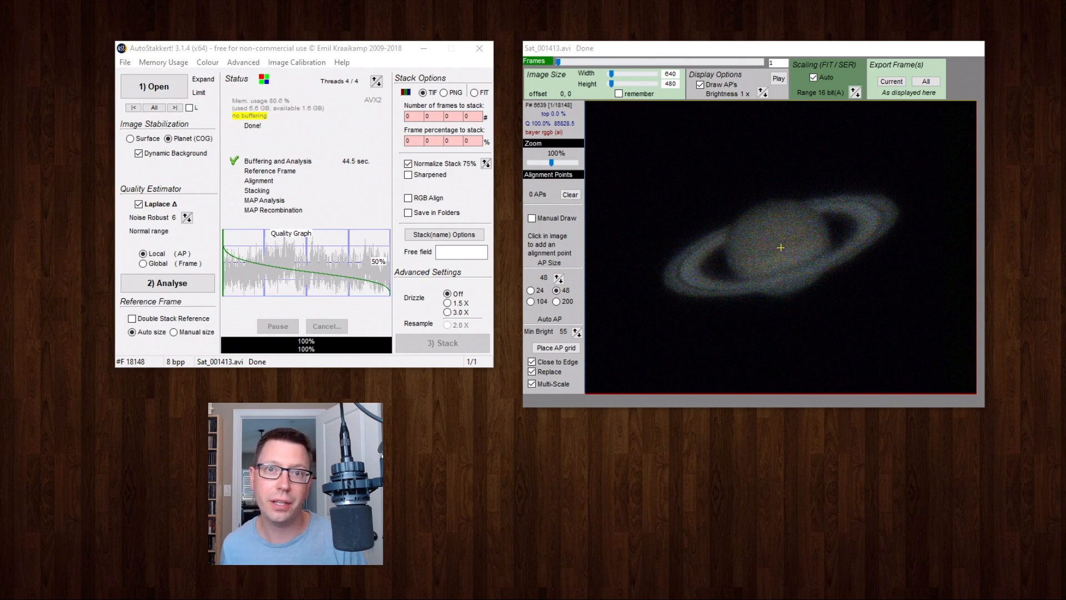
pyautogui.moveTo(652, 142)
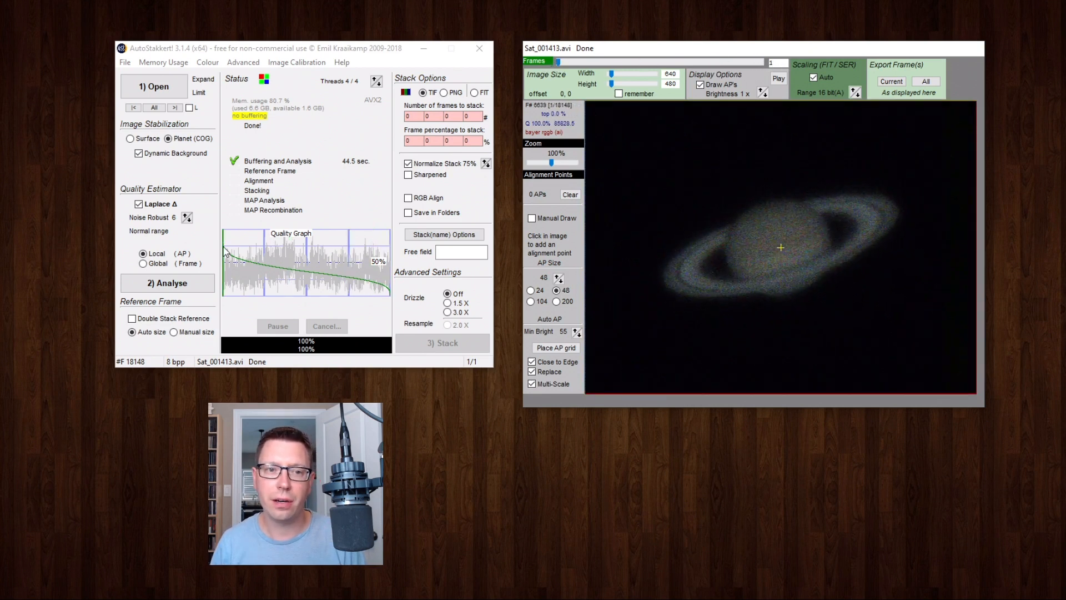
pyautogui.moveTo(387, 295)
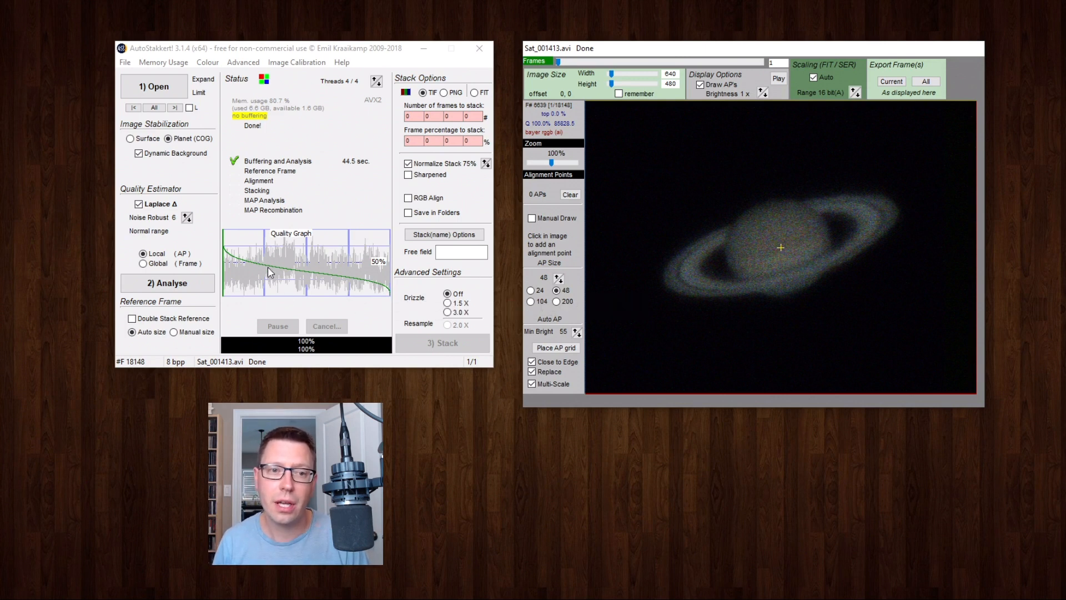
pyautogui.moveTo(219, 255)
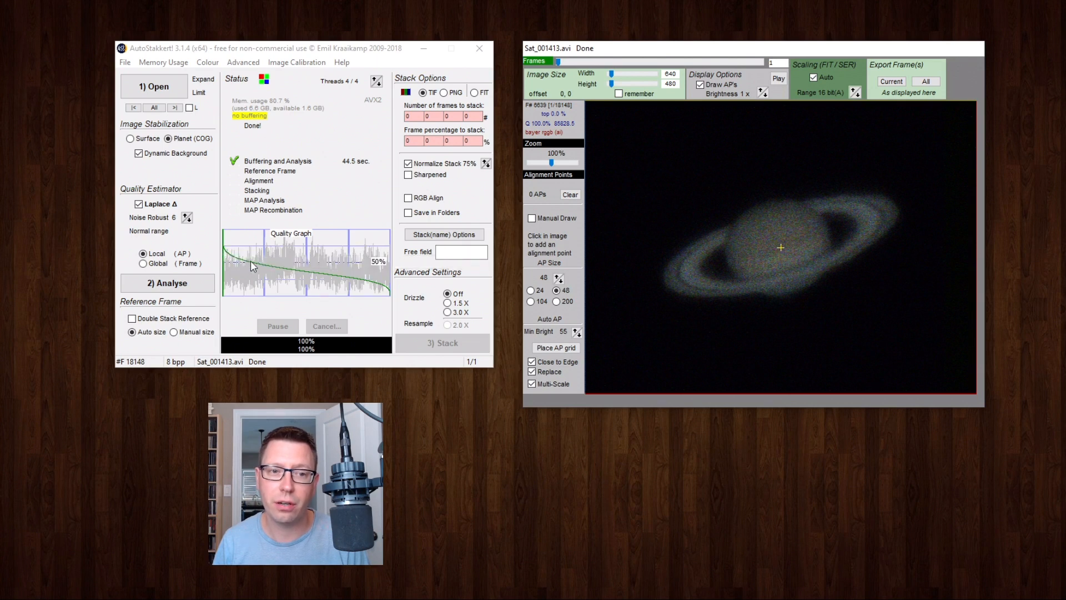
pyautogui.moveTo(266, 267)
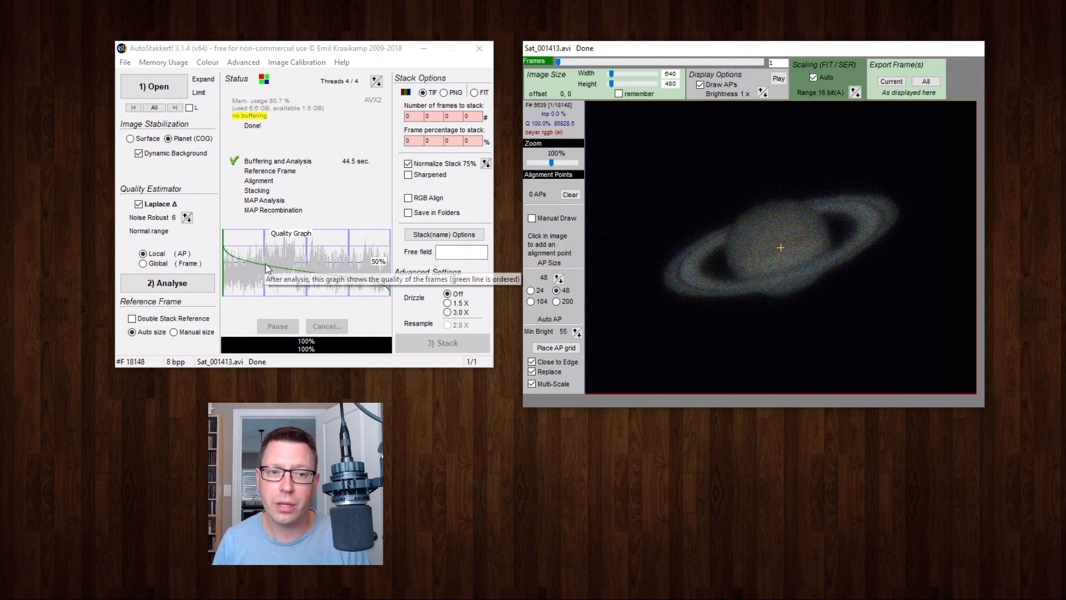
pyautogui.moveTo(380, 292)
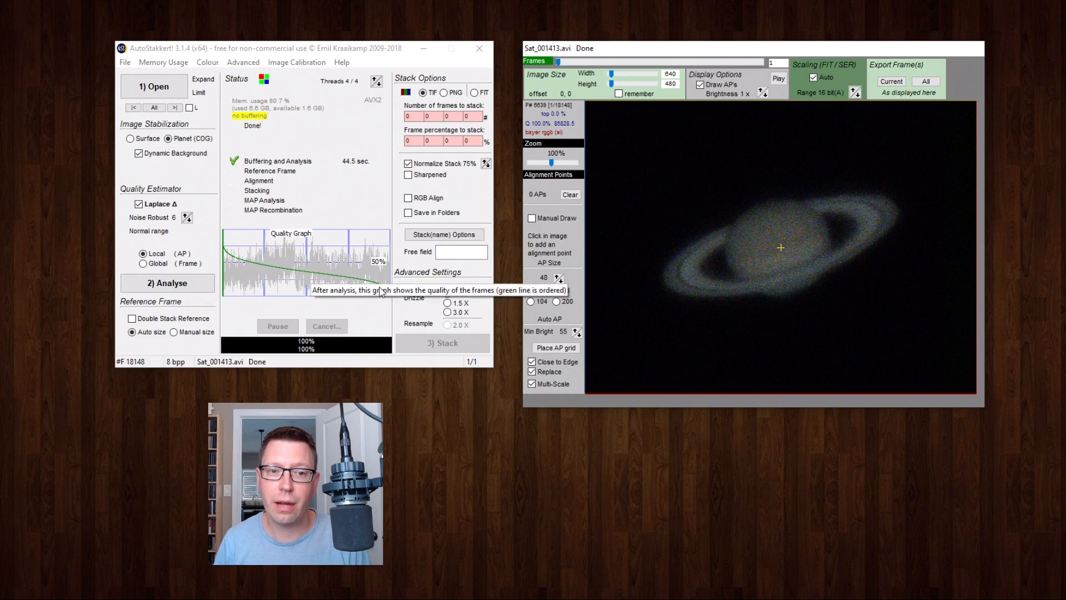
pyautogui.moveTo(381, 325)
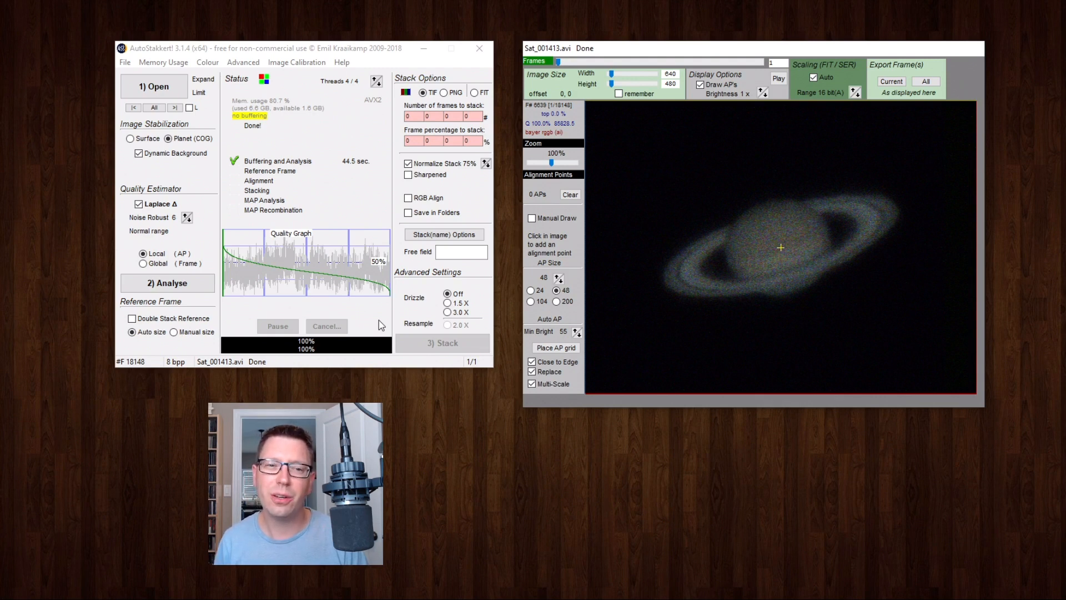
pyautogui.moveTo(277, 272)
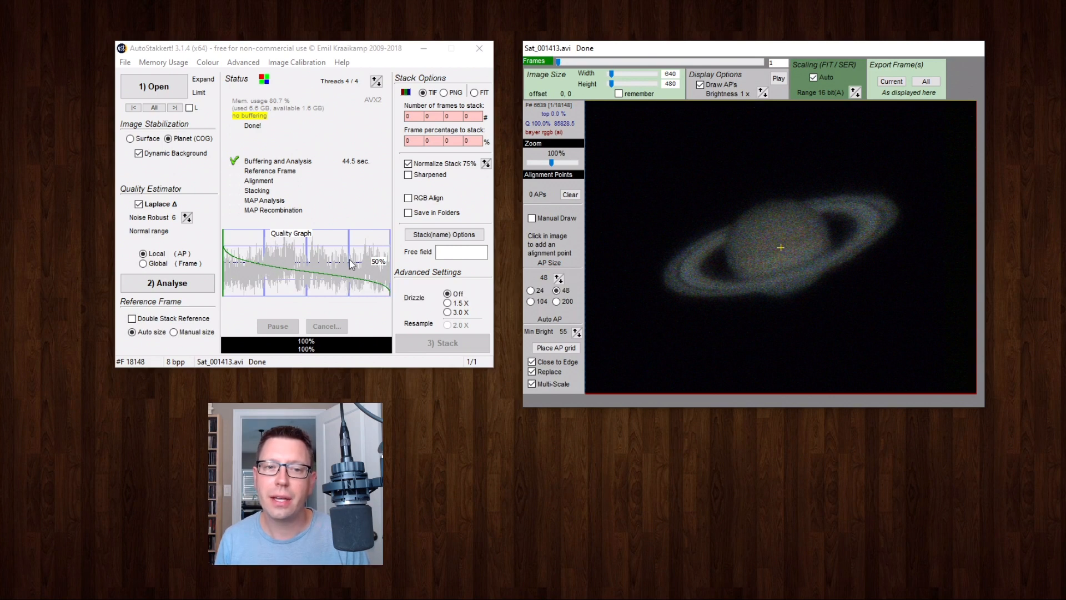
pyautogui.moveTo(286, 268)
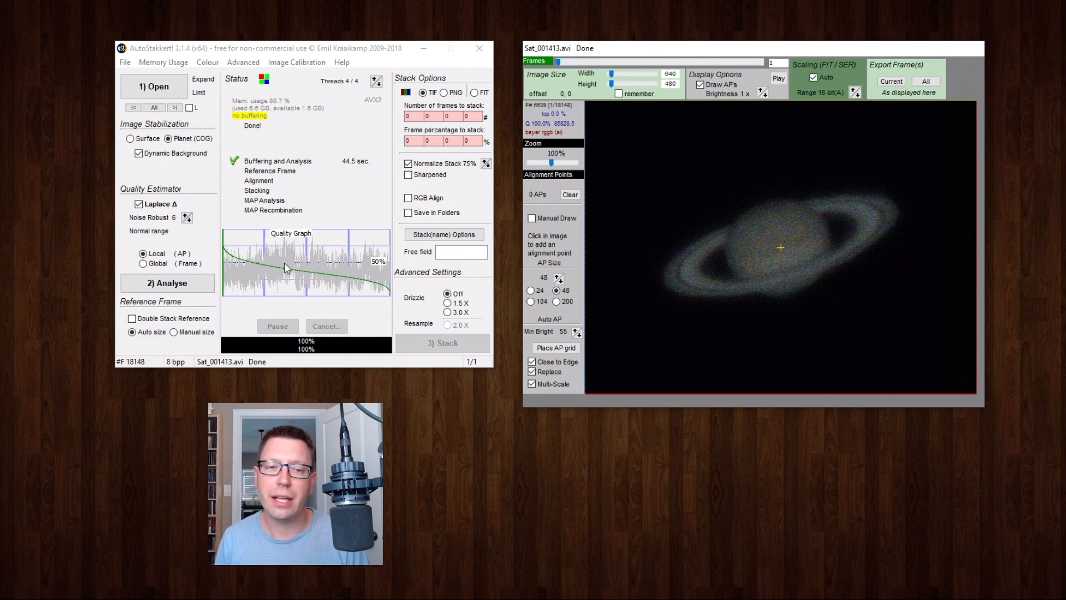
pyautogui.moveTo(231, 244)
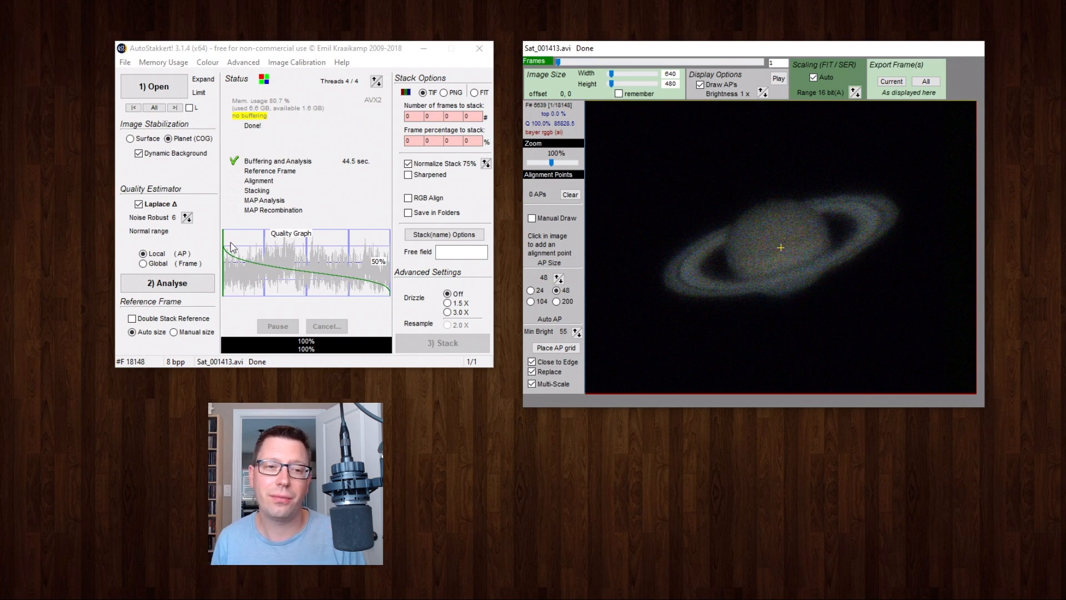
pyautogui.moveTo(264, 268)
pyautogui.write('25')
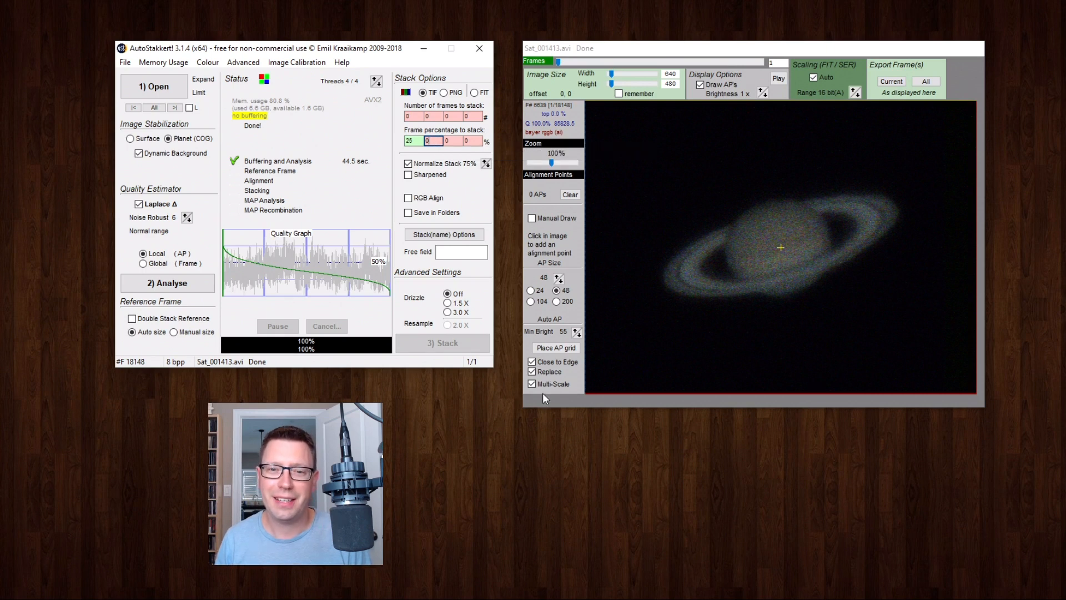
# Place an AP grid over Saturn and run the stack at 25% of frames
pyautogui.click(555, 347)
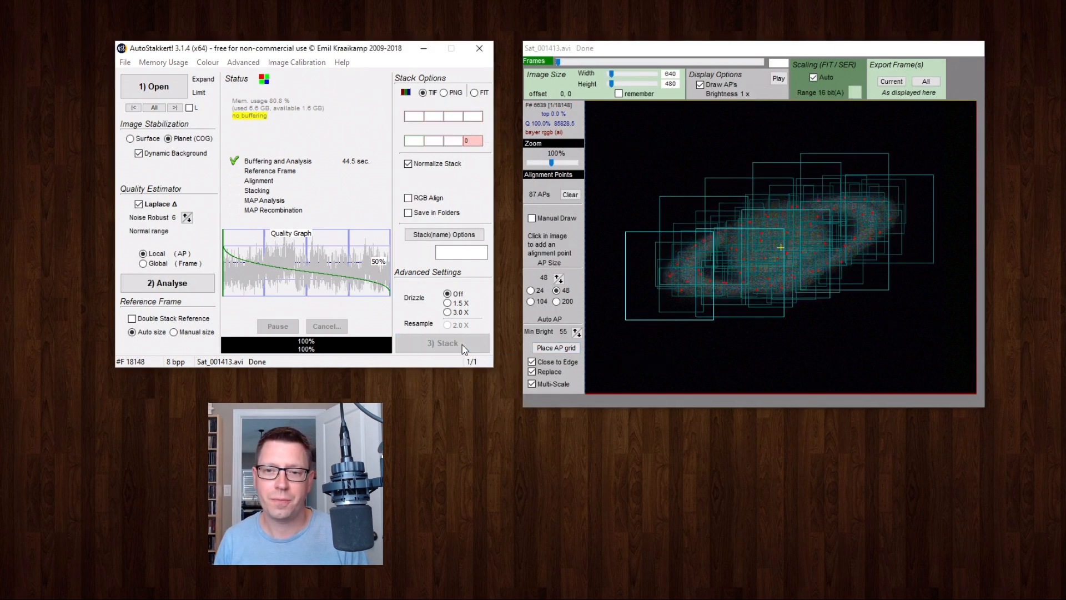
pyautogui.click(443, 342)
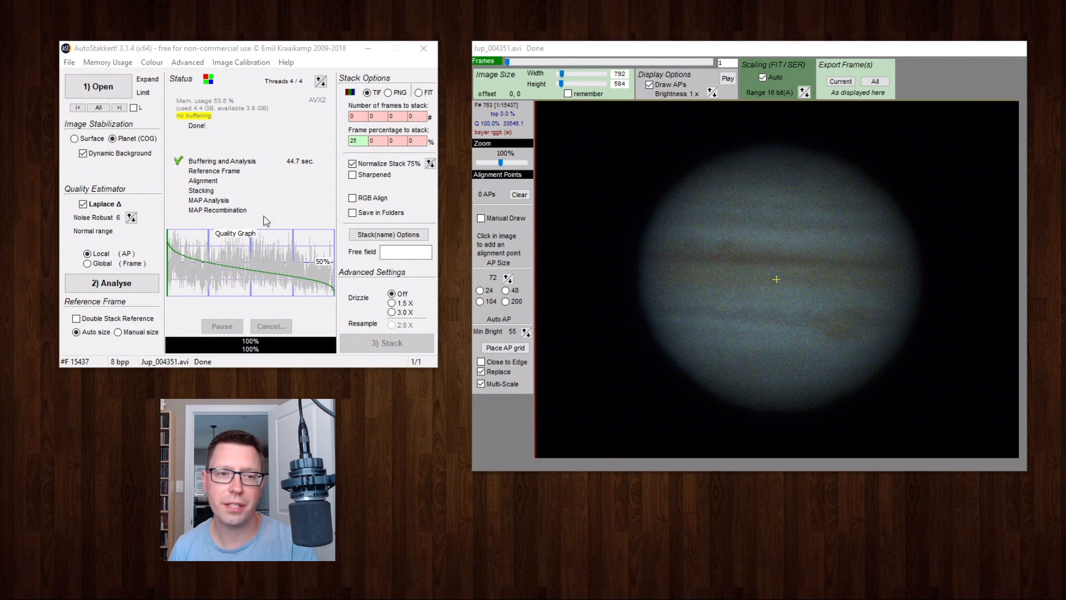
pyautogui.moveTo(360, 305)
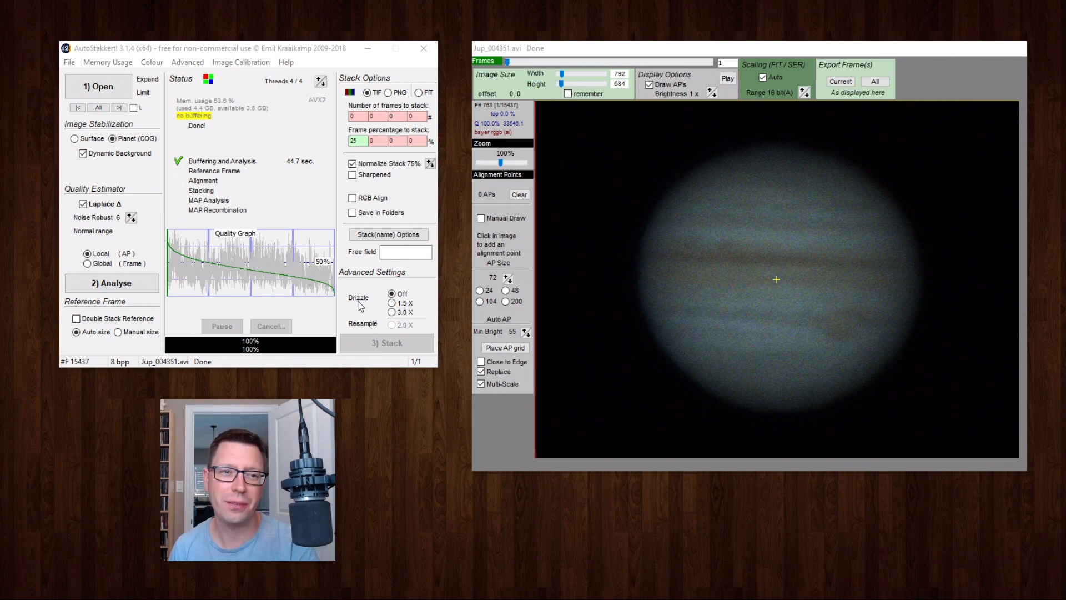
pyautogui.moveTo(238, 306)
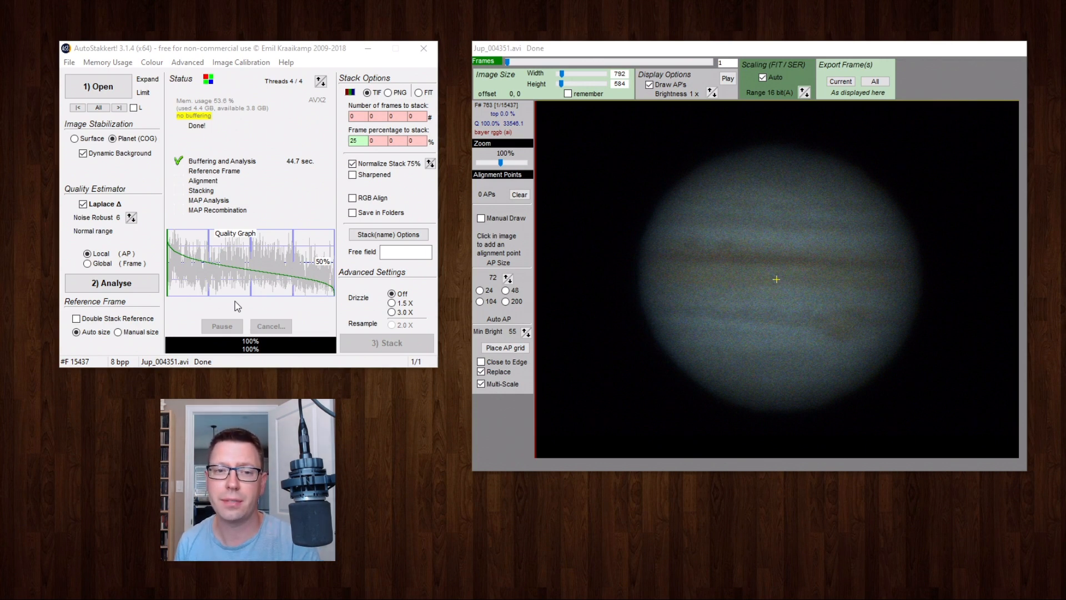
pyautogui.moveTo(504, 348)
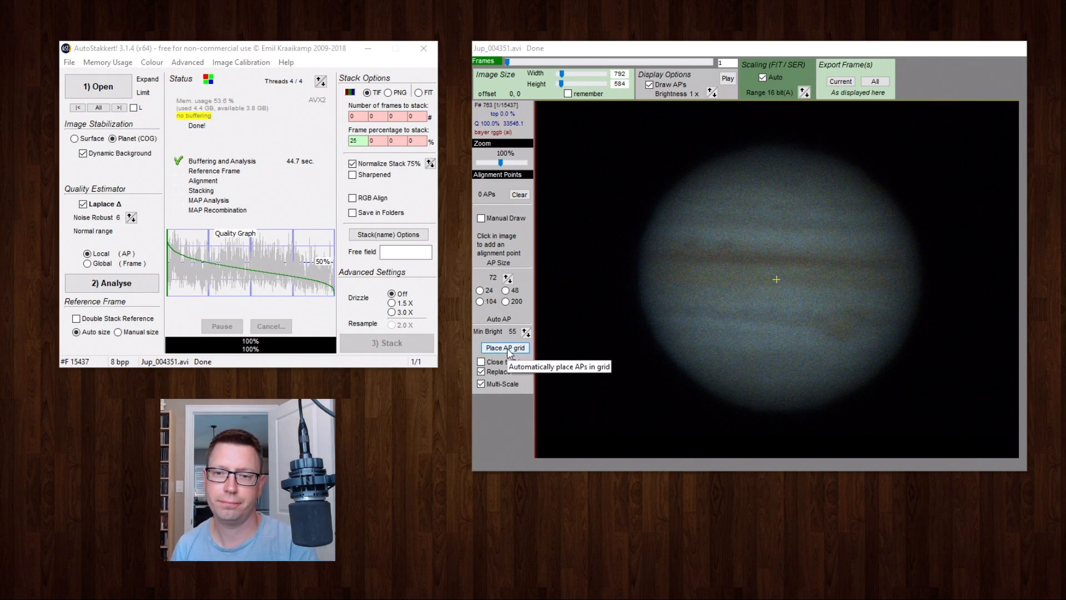
# Place an AP grid over Jupiter and run the stack at 25% of frames
pyautogui.click(504, 347)
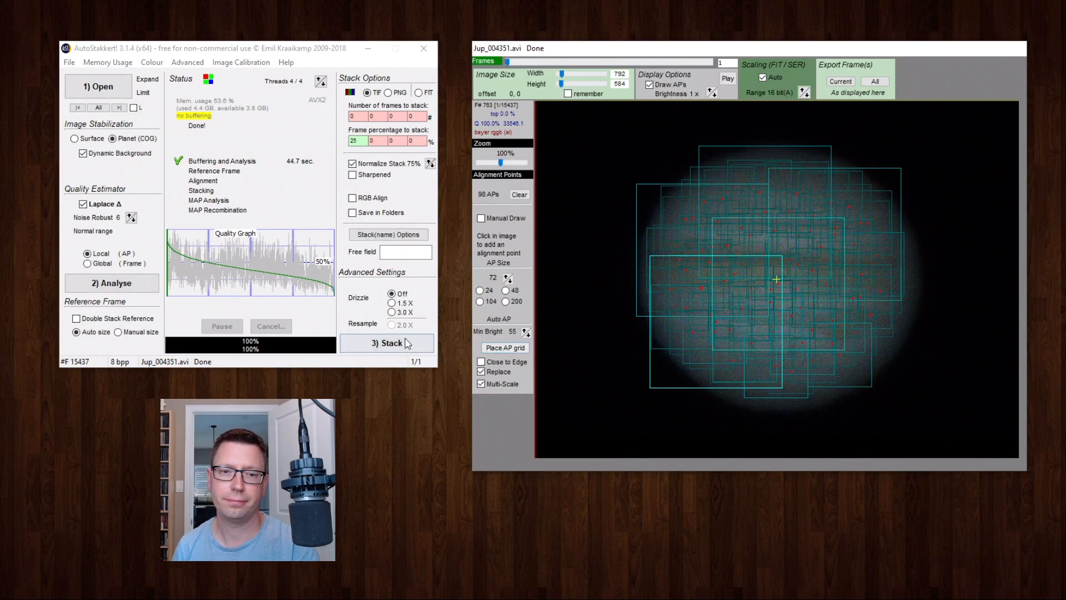
pyautogui.click(386, 343)
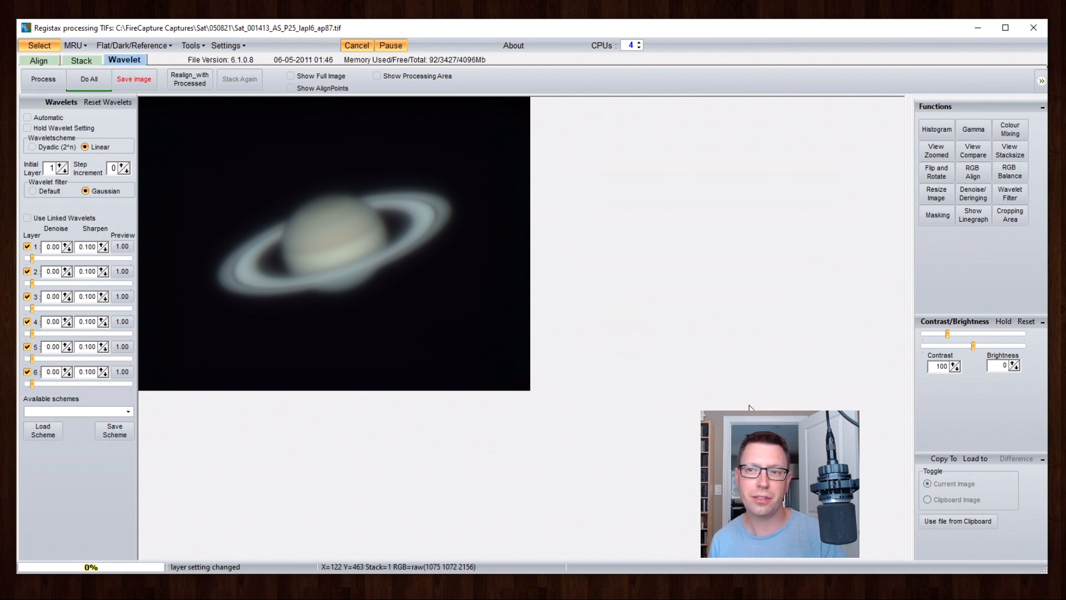
# Apply dyadic wavelets with RGB auto balance to Saturn and raise layer 1 Denoise to 0.15
pyautogui.click(1009, 171)
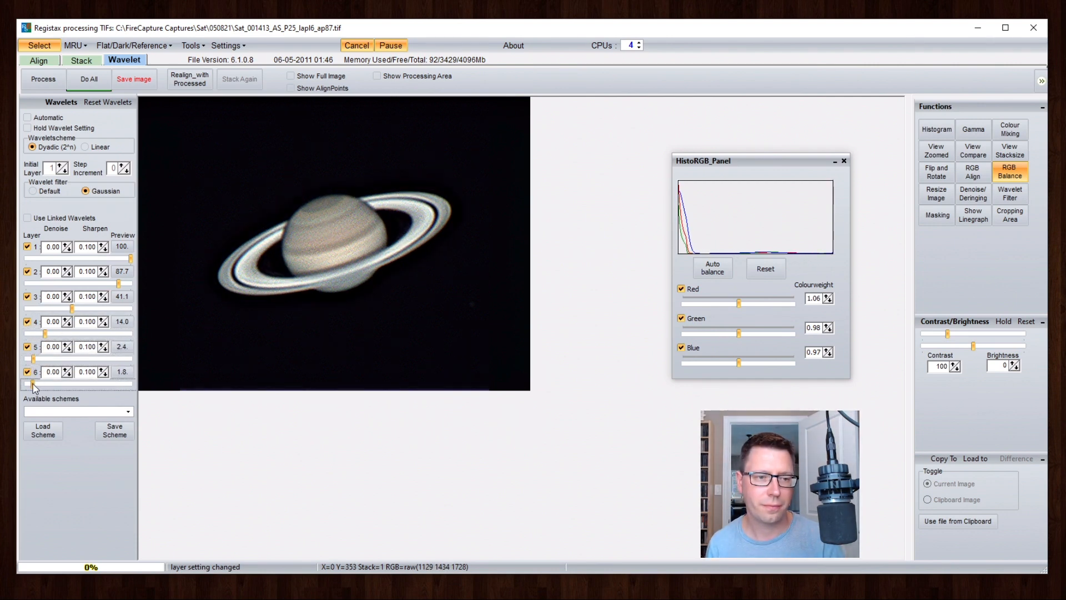
pyautogui.click(68, 243)
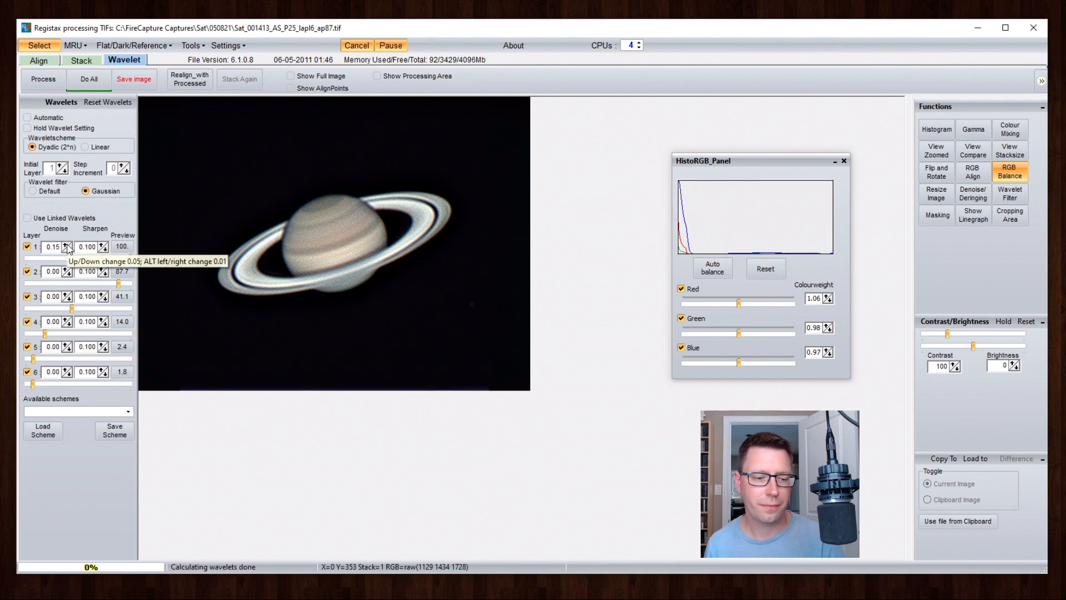
pyautogui.click(66, 271)
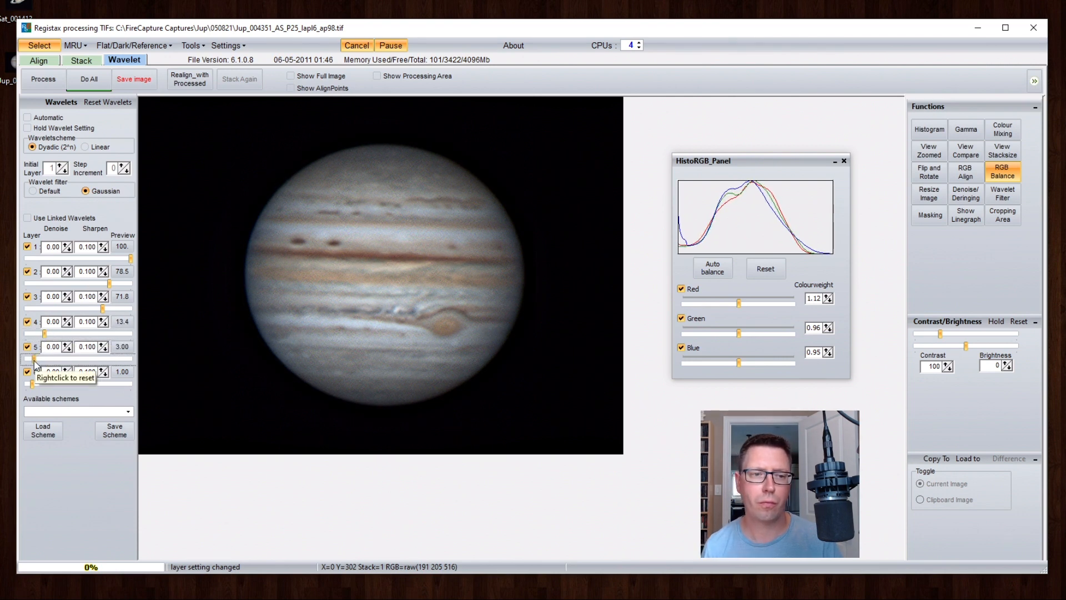
# Adjust Jupiter's wavelet layer strength and bring up its RGB histogram
pyautogui.click(52, 247)
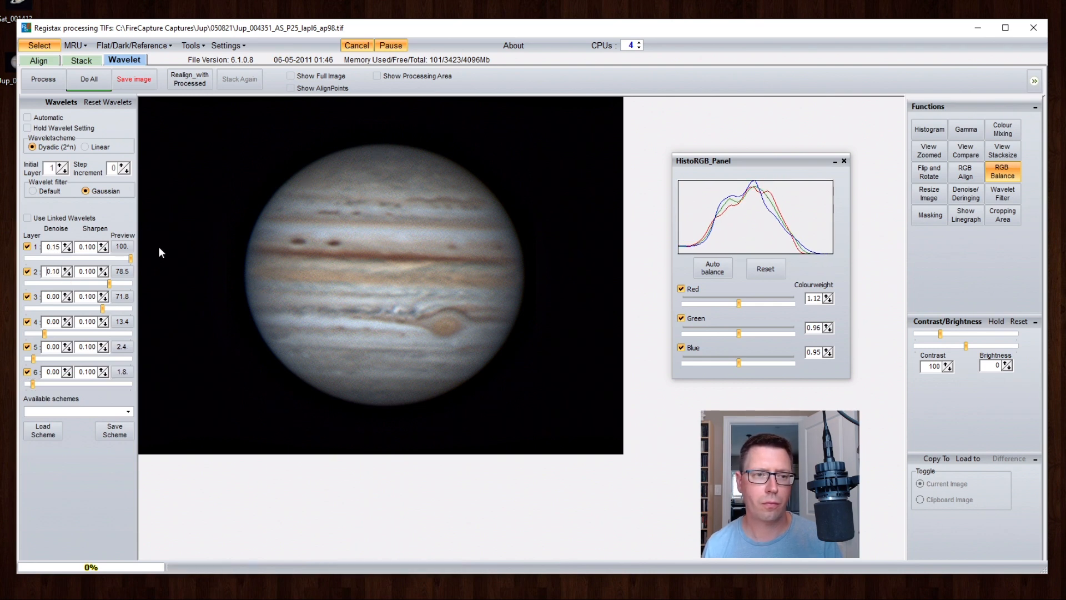
pyautogui.click(928, 129)
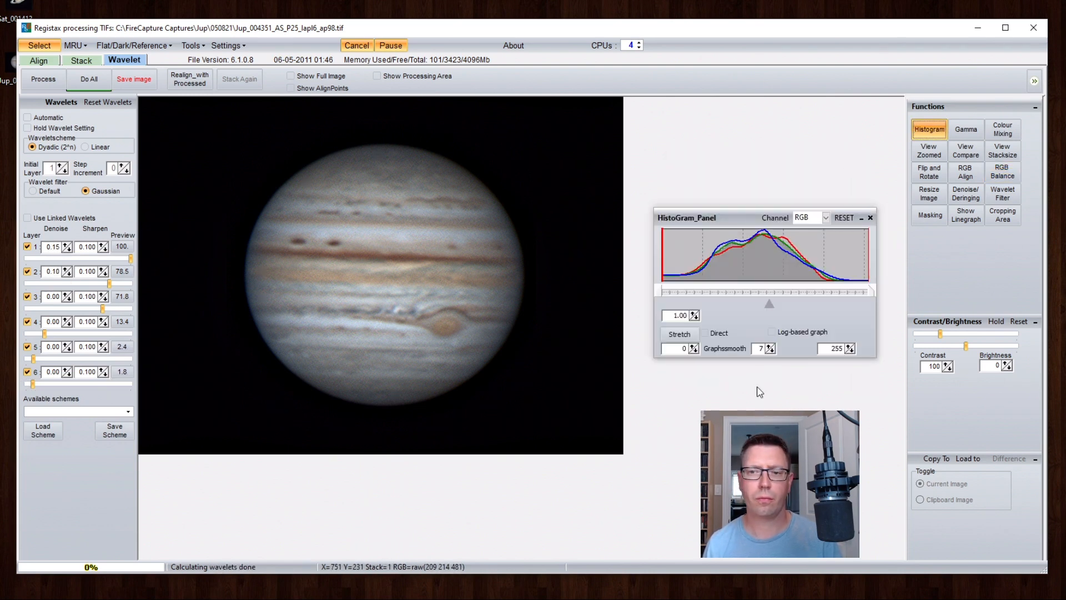